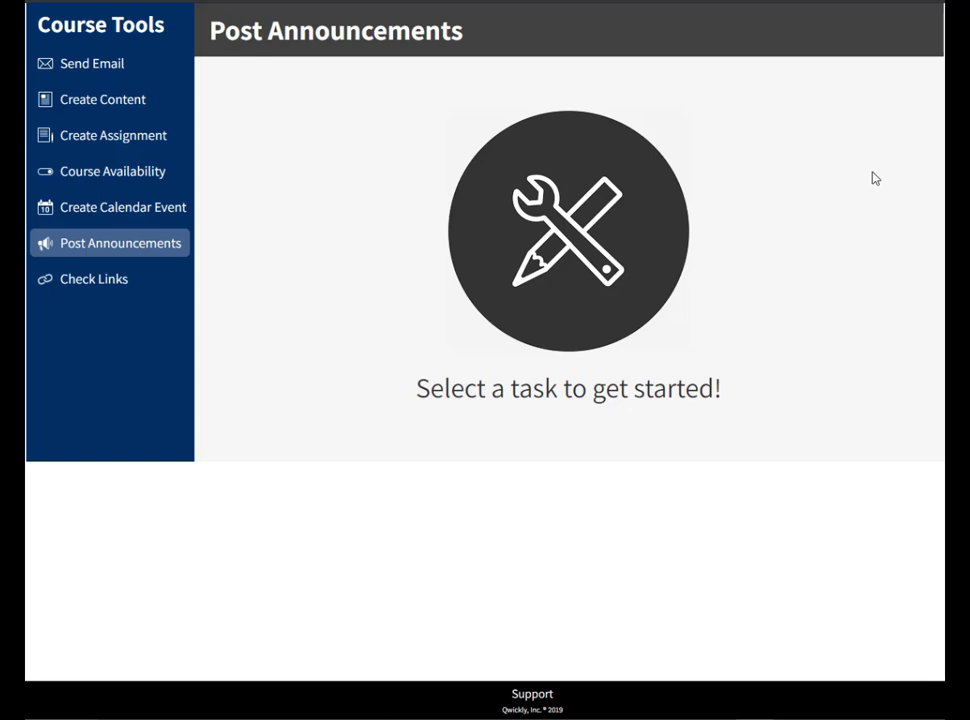
Open Post Announcements from the Course Tools sidebar to show the announcement form
left_click(120, 243)
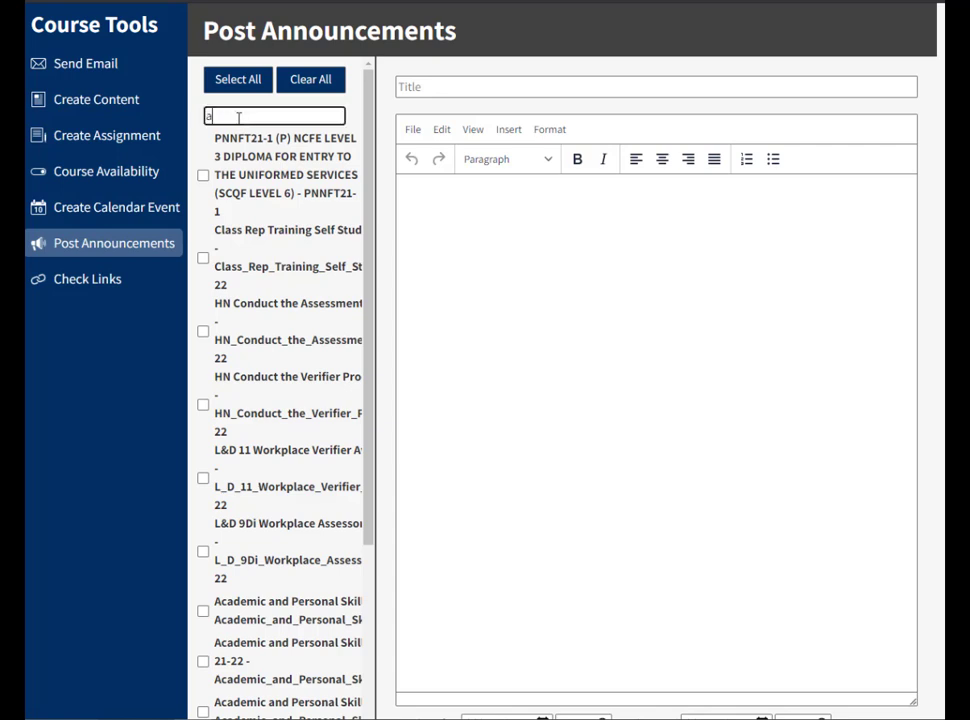
Filter the course list with 'amy' and select the two HN Conduct courses as recipients
type("amy")
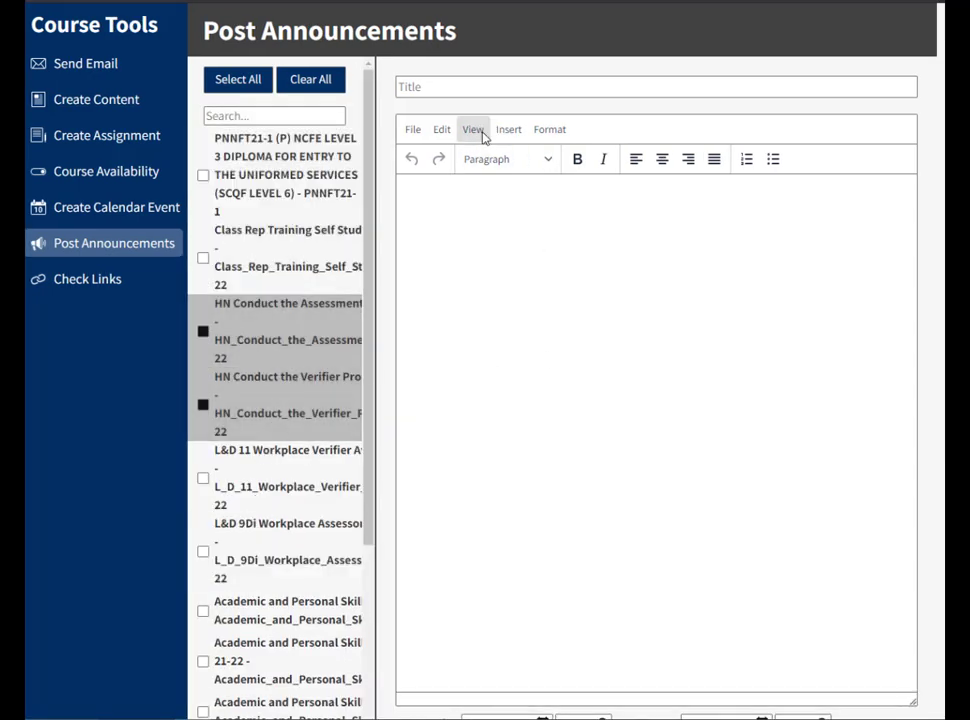
left_click(655, 86)
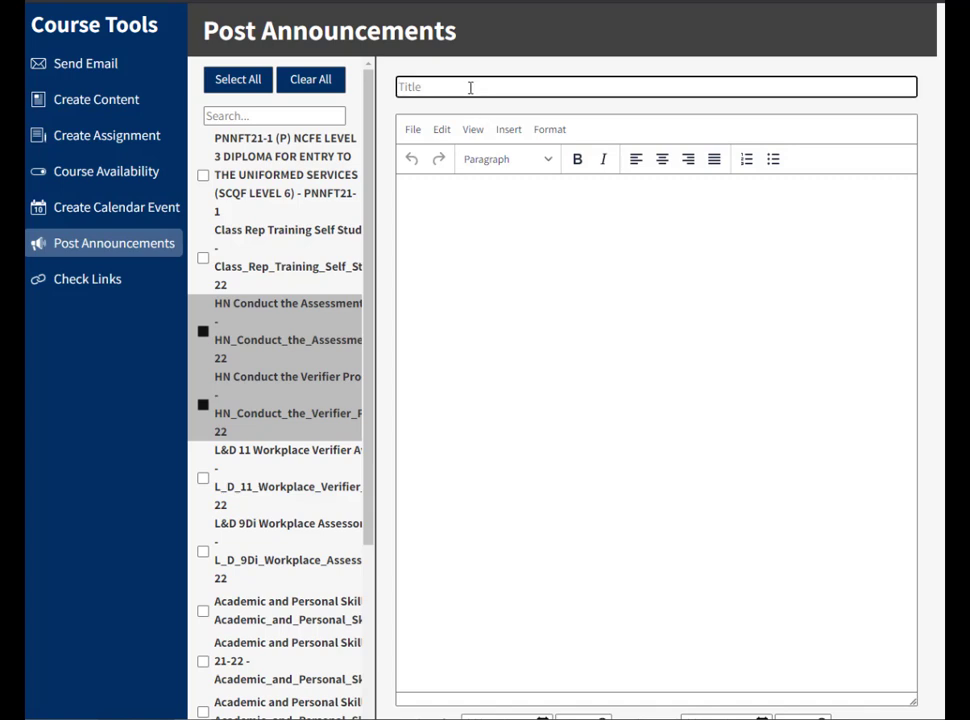
Enter the announcement title 'amys new announcement'
type("amys new announ")
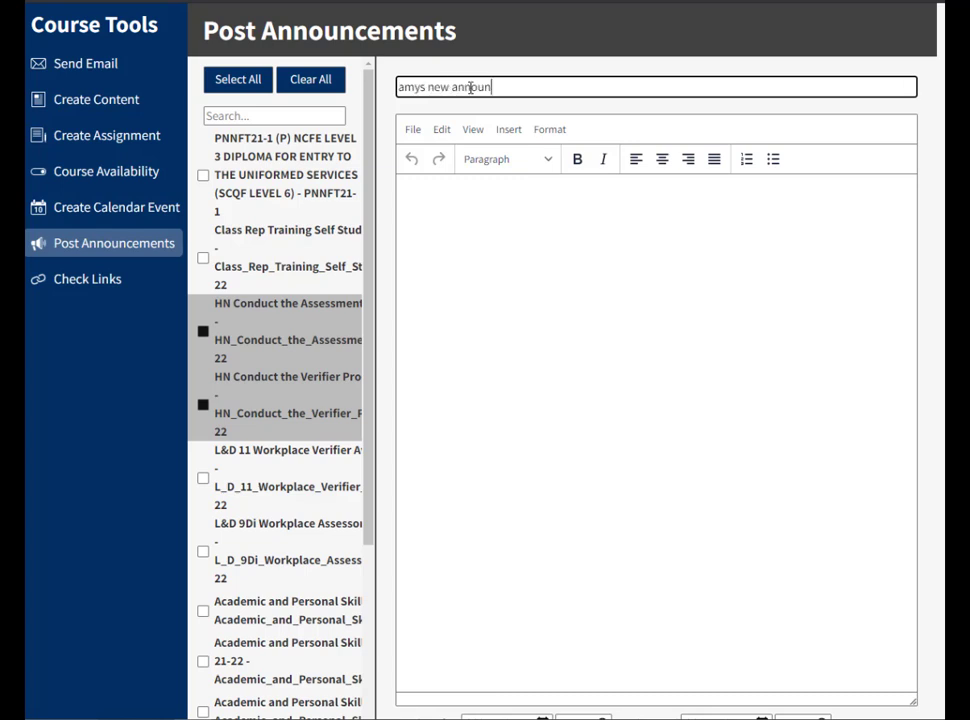
type("cement")
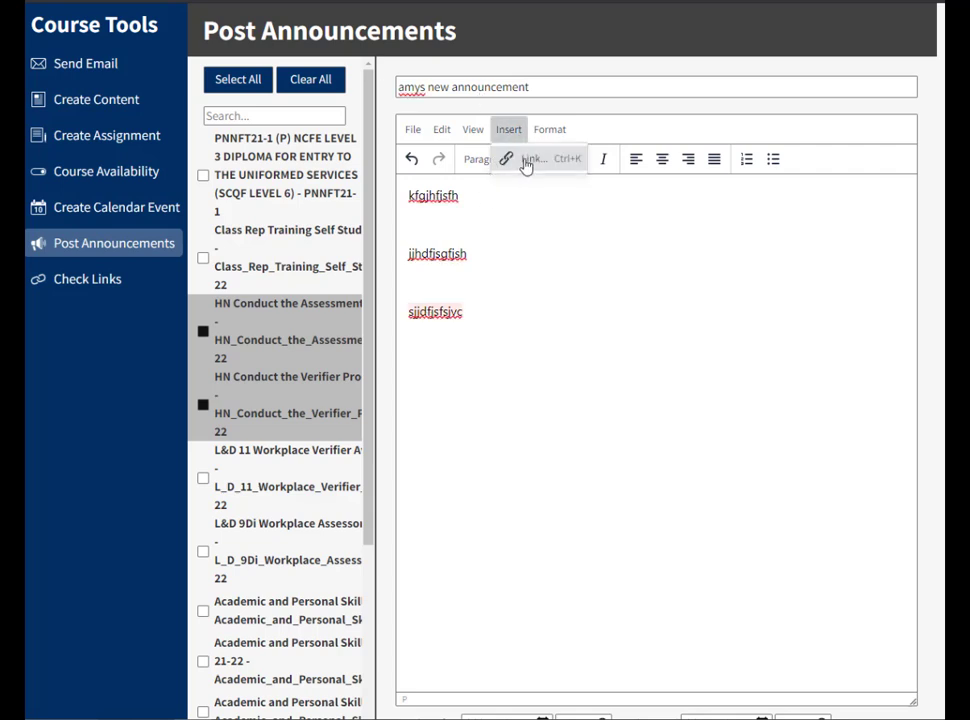
mouse_move(533, 159)
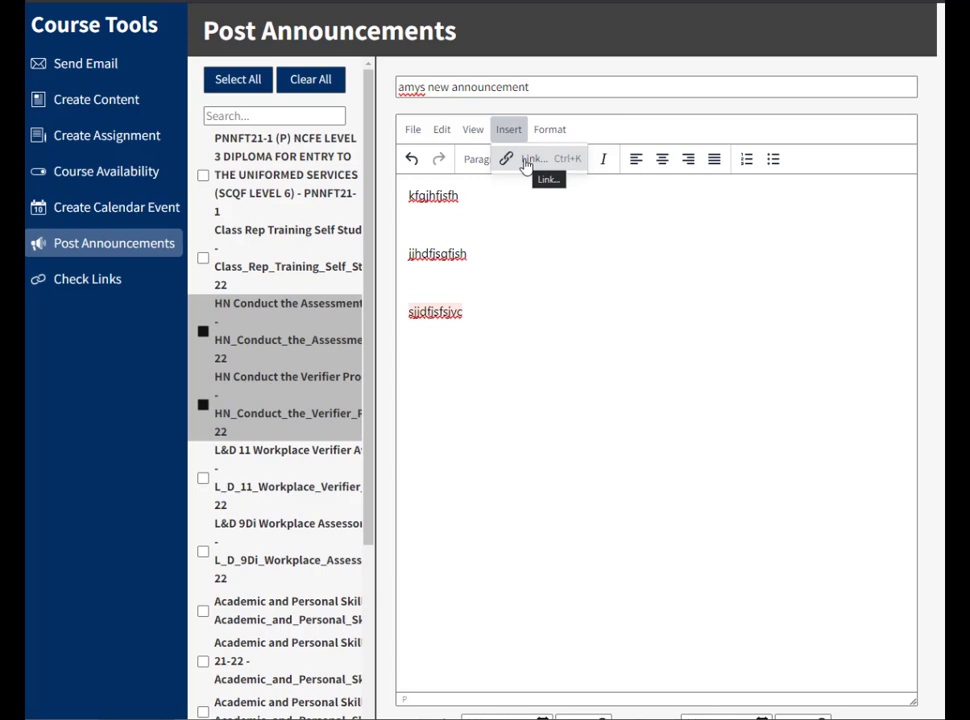
Scroll below the three-line message to reveal the display-date and email options
scroll("down", 3)
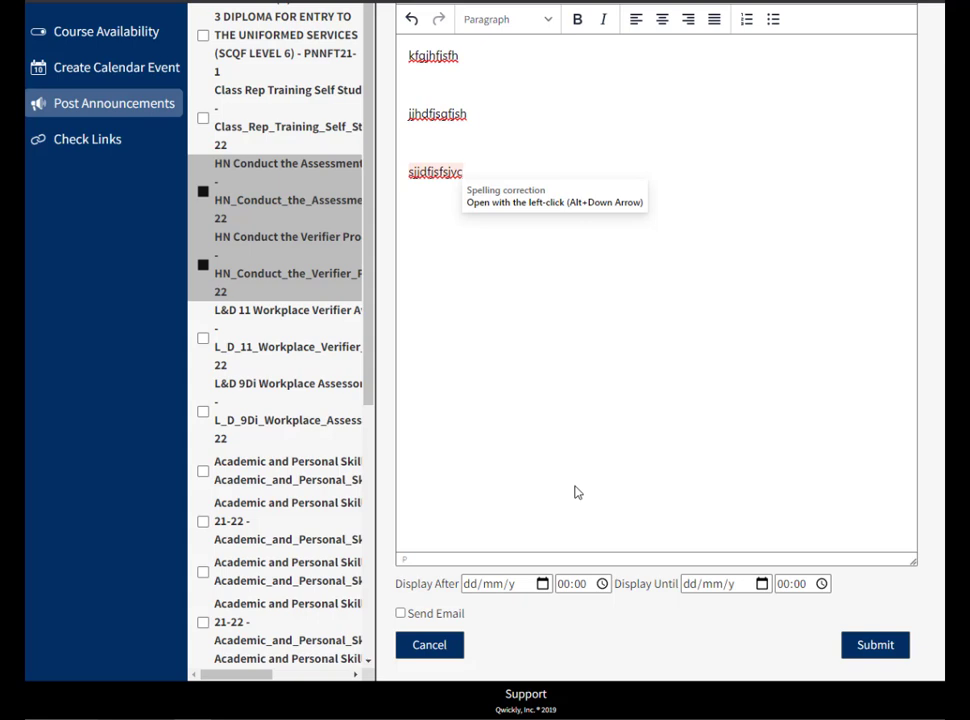
mouse_move(617, 442)
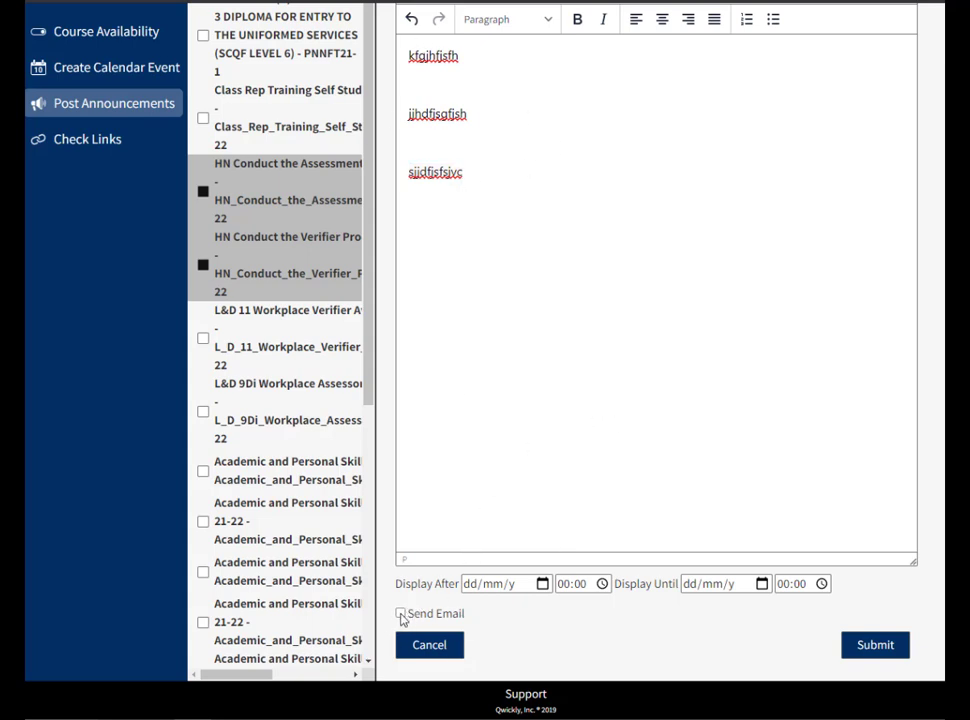
Tick Send Email so students also receive the announcement by email
left_click(400, 614)
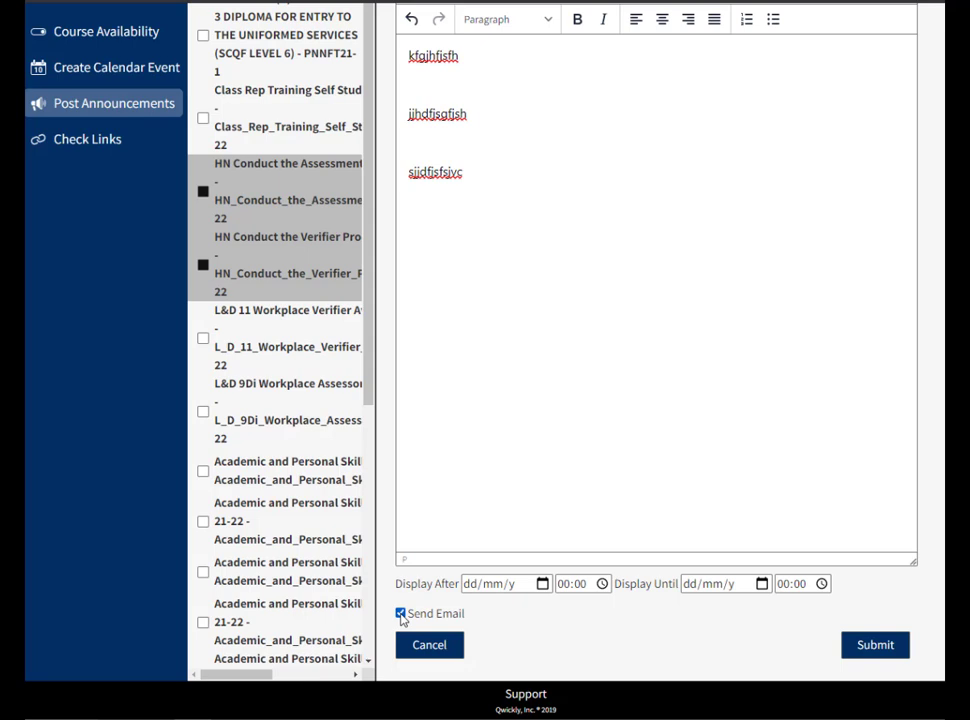